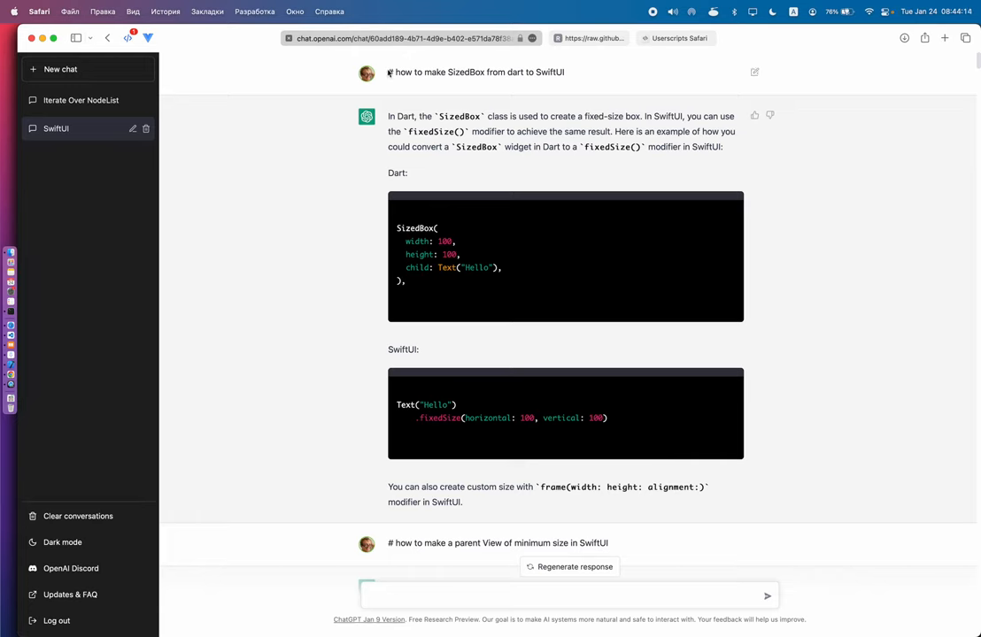
# Leave the SizedBox-to-SwiftUI chat and bring up the chatGPT MarkDown optimizer script in Tampermonkey.
pyautogui.moveTo(386, 71); pyautogui.dragTo(467, 351)
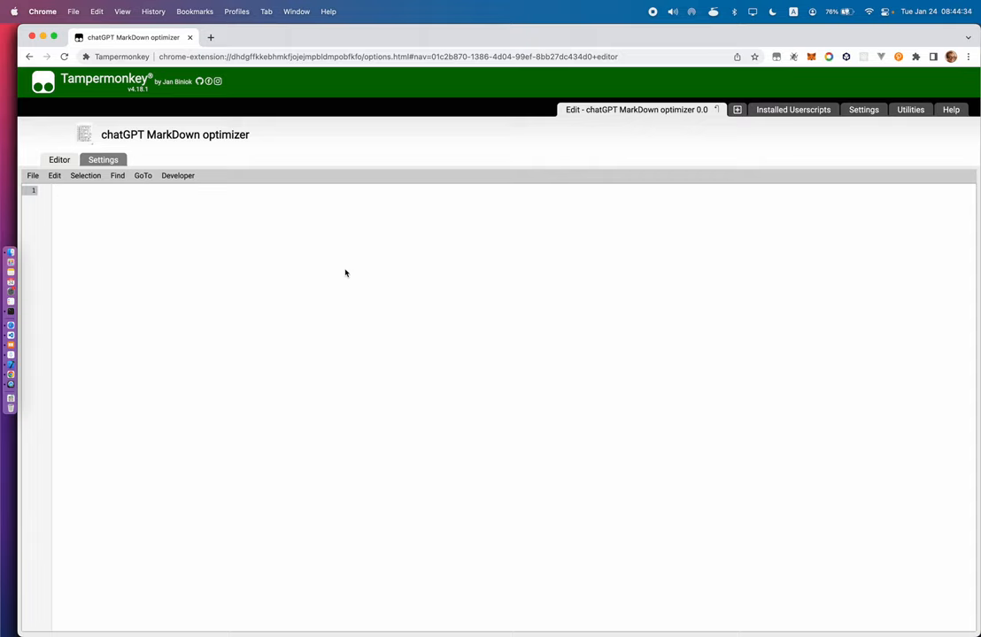
# Switch to the Safari Userscripts editor holding the chatGPT MarkDown optimizer code.
pyautogui.click(53, 191)
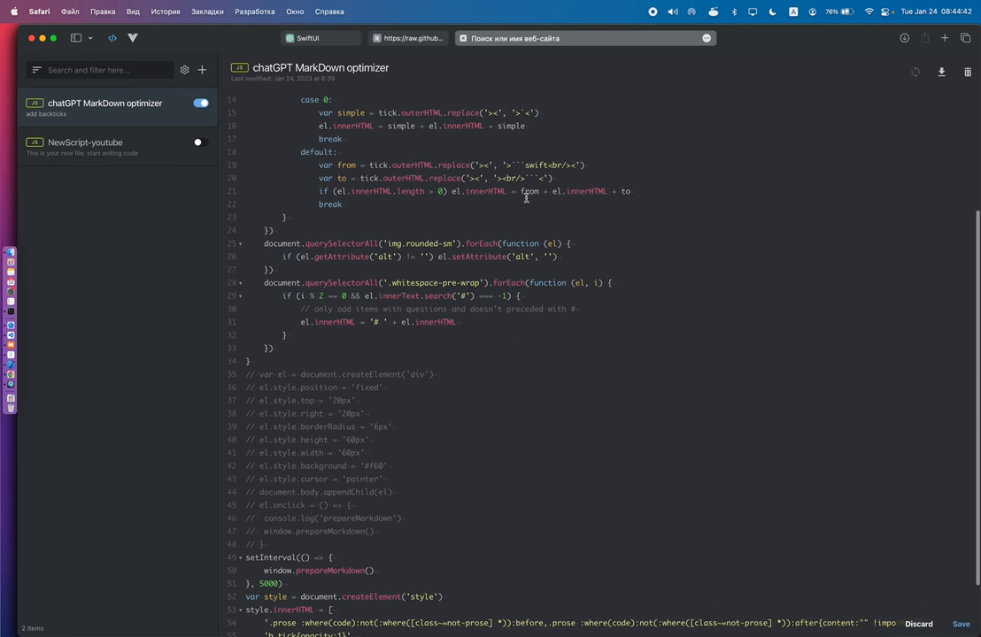
# Insert a swift language tag after the opening backticks in the default code-block replacement string.
pyautogui.doubleClick(534, 164)
pyautogui.write('j')
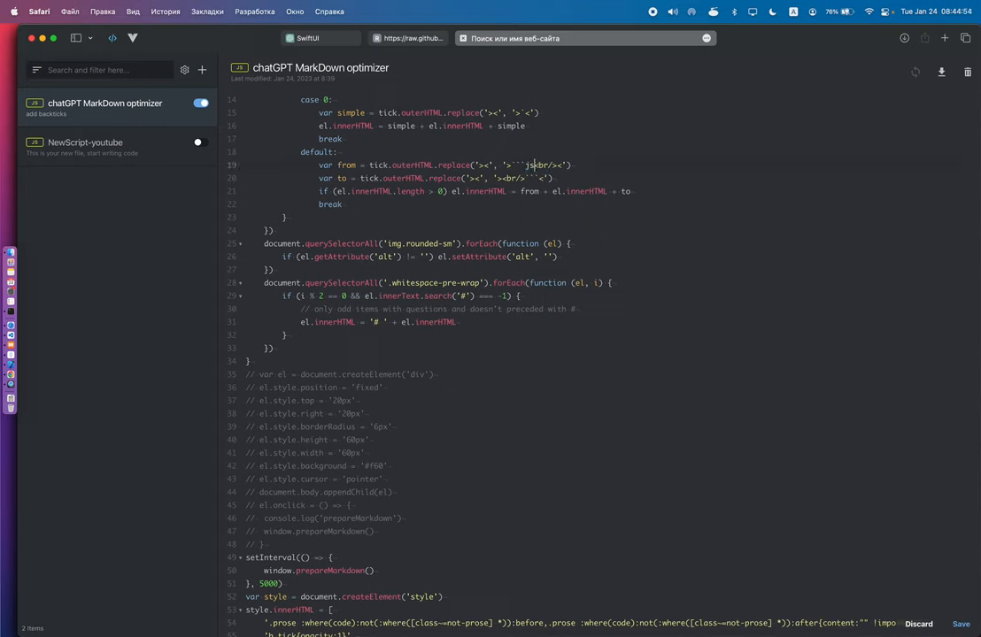
pyautogui.write('swift')
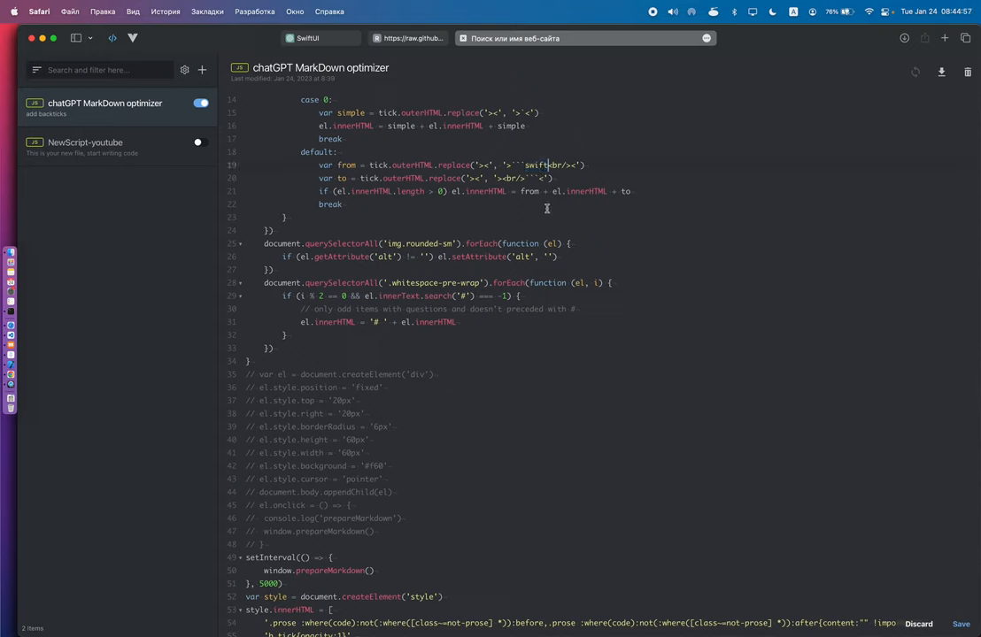